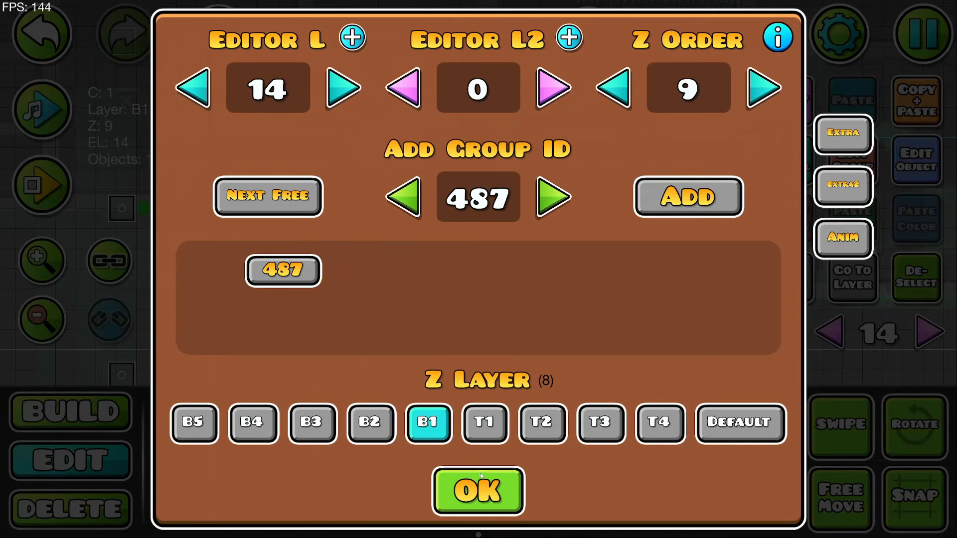
Step: Assign the green burst pieces group 487 on Z layer T3
{"action": "left_click", "coordinate": [600, 423]}
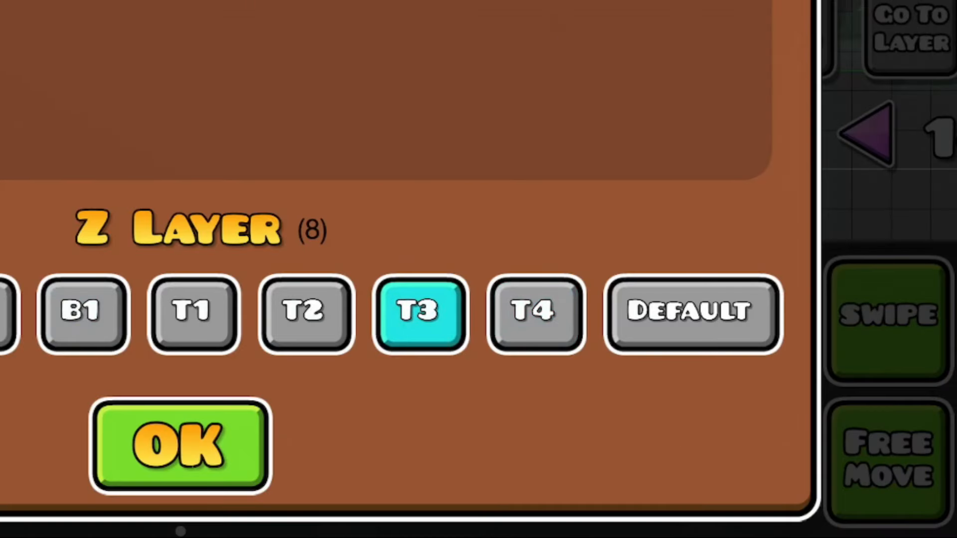
{"action": "left_click", "coordinate": [180, 443]}
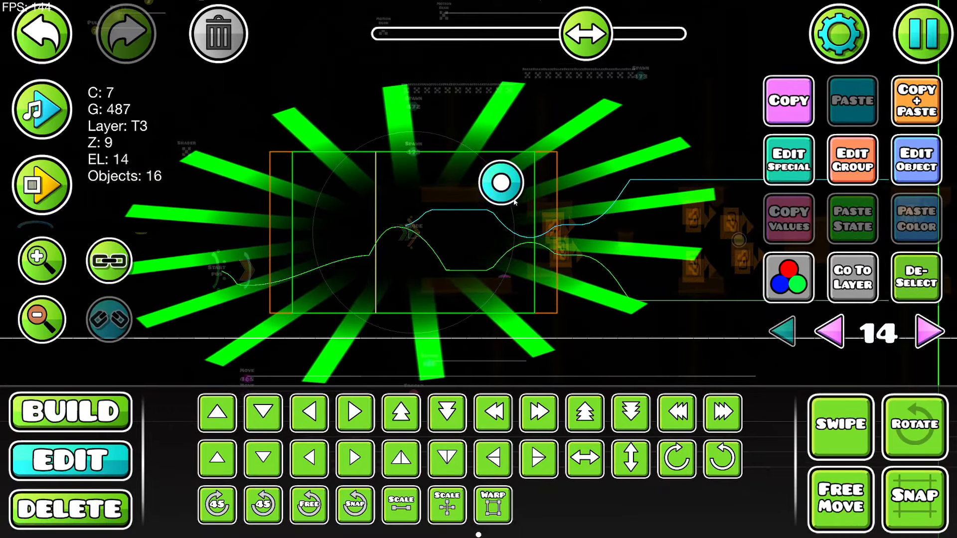
Step: Duplicate the burst and give its copies extra groups 490 and 491
{"action": "left_click", "coordinate": [502, 183]}
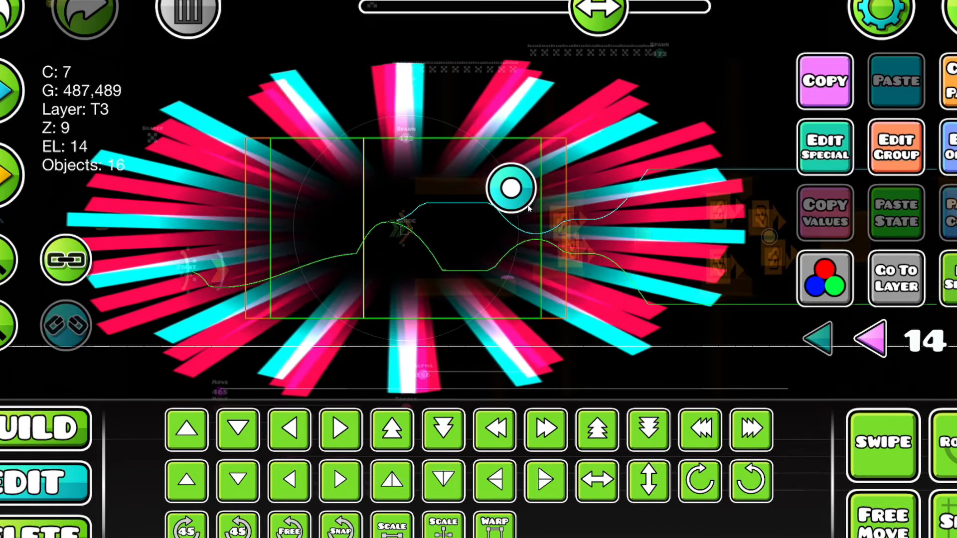
{"action": "left_click", "coordinate": [894, 145]}
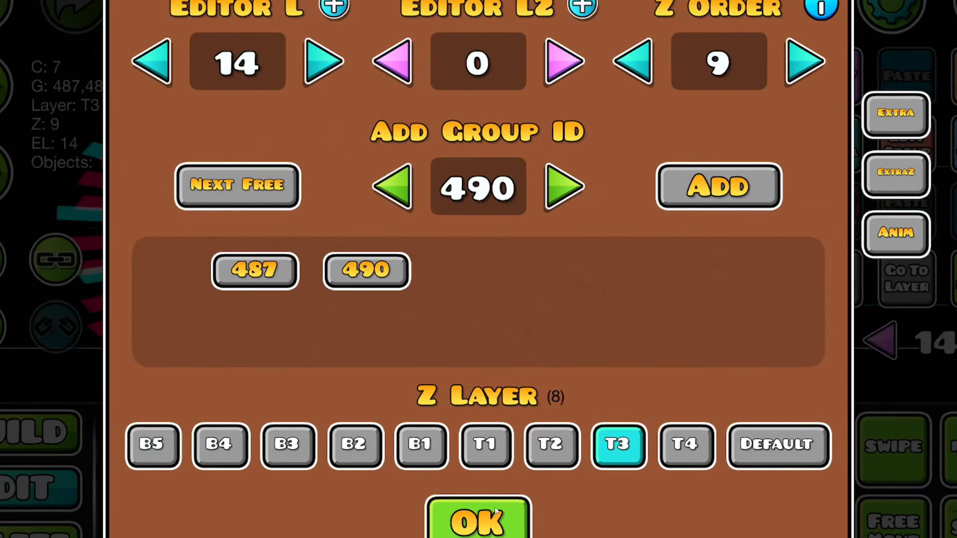
{"action": "left_click", "coordinate": [478, 519]}
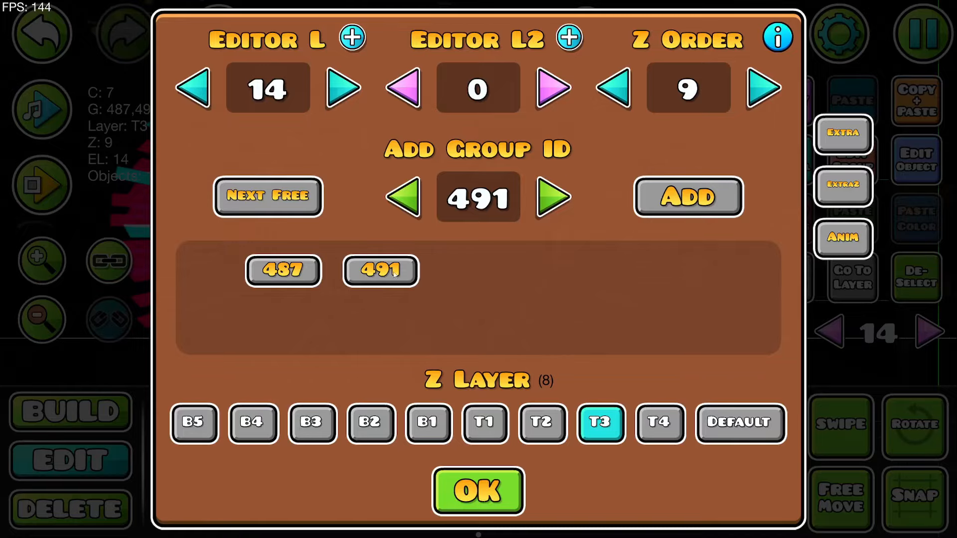
{"action": "left_click", "coordinate": [476, 490]}
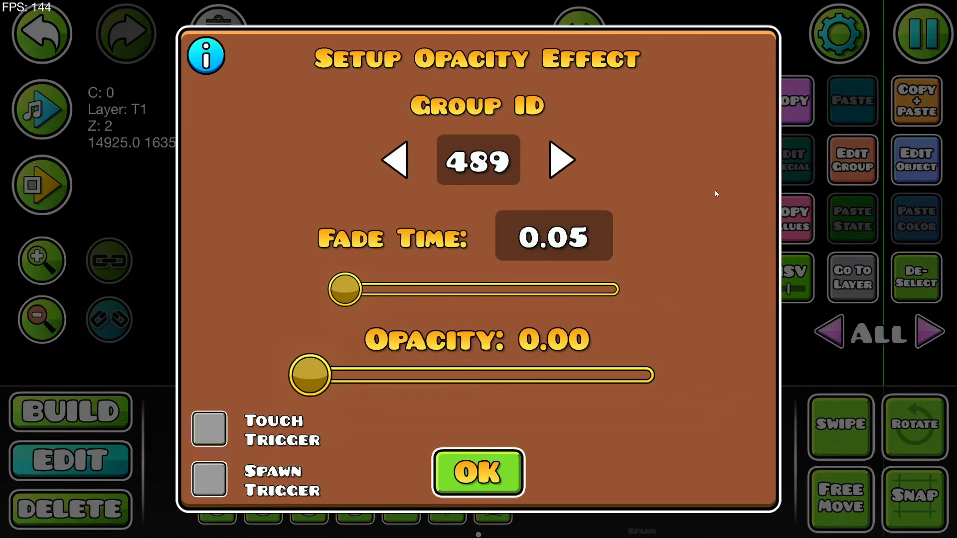
Step: Confirm an alpha trigger fading group 489 to opacity 0 over 0.05 seconds
{"action": "left_click", "coordinate": [477, 473]}
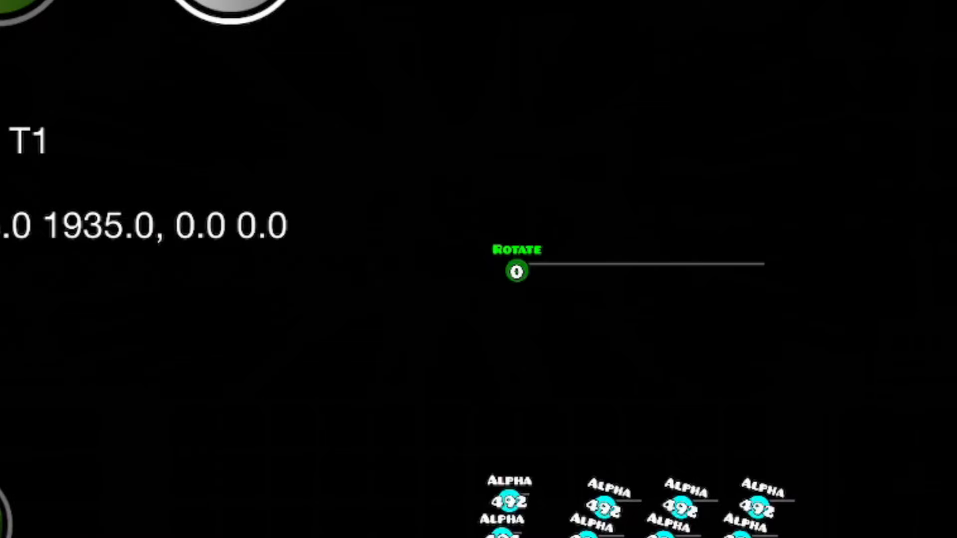
Step: Enter a burst group ID as the rotate trigger's target group
{"action": "left_click", "coordinate": [517, 270]}
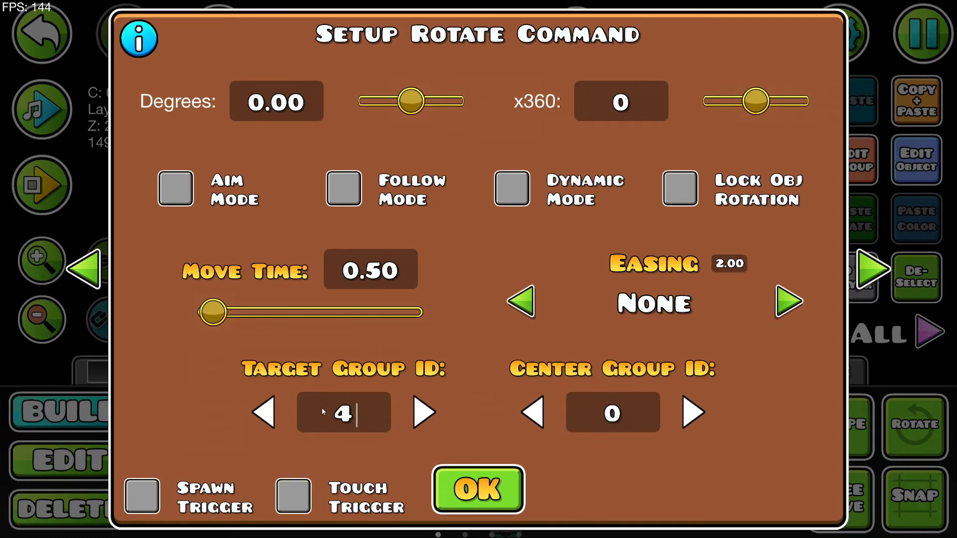
{"action": "type", "text": "8"}
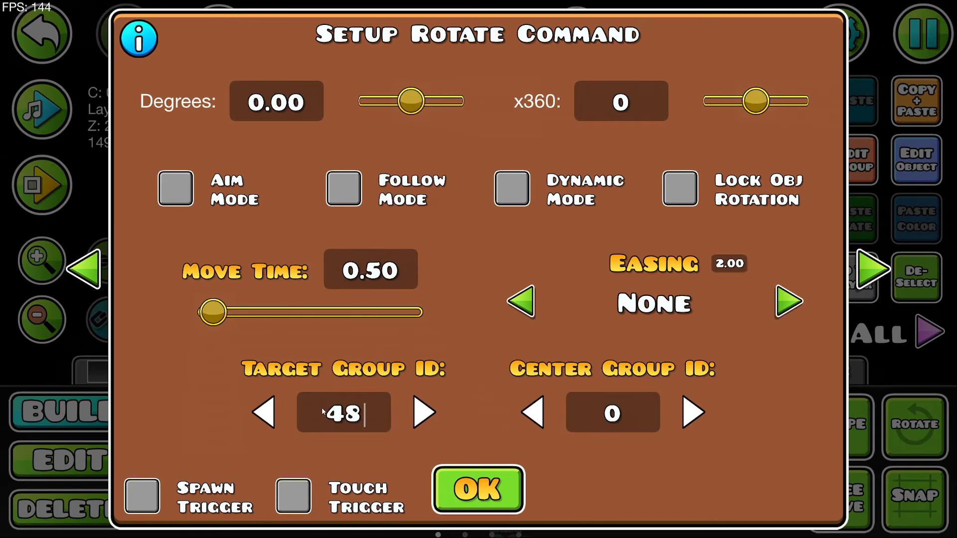
{"action": "left_click", "coordinate": [477, 489]}
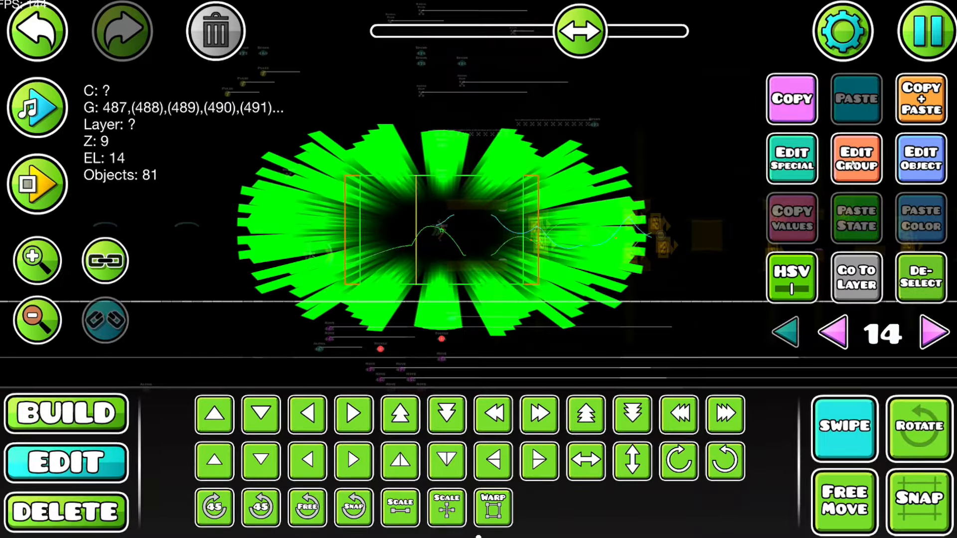
Step: Add the next free group ID to every burst piece
{"action": "left_click", "coordinate": [855, 158]}
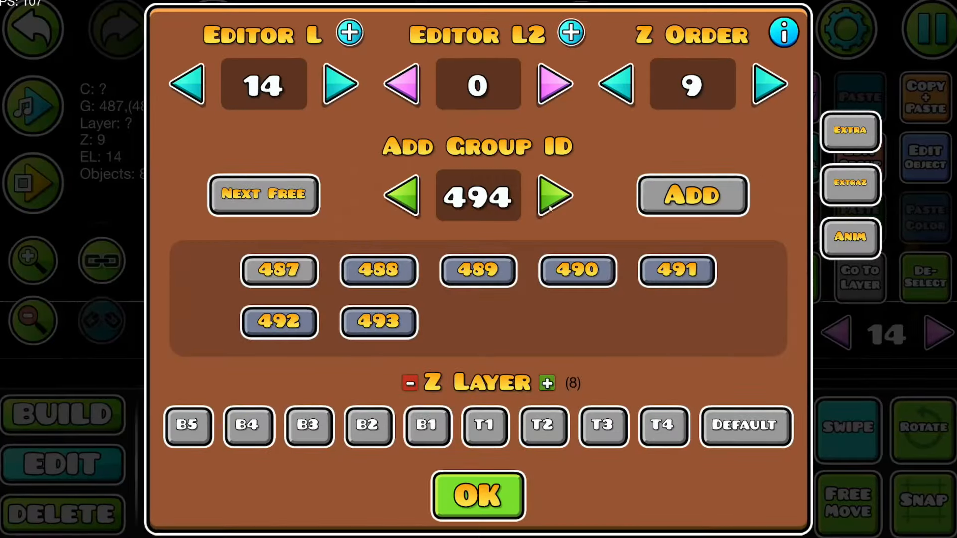
{"action": "left_click", "coordinate": [476, 494]}
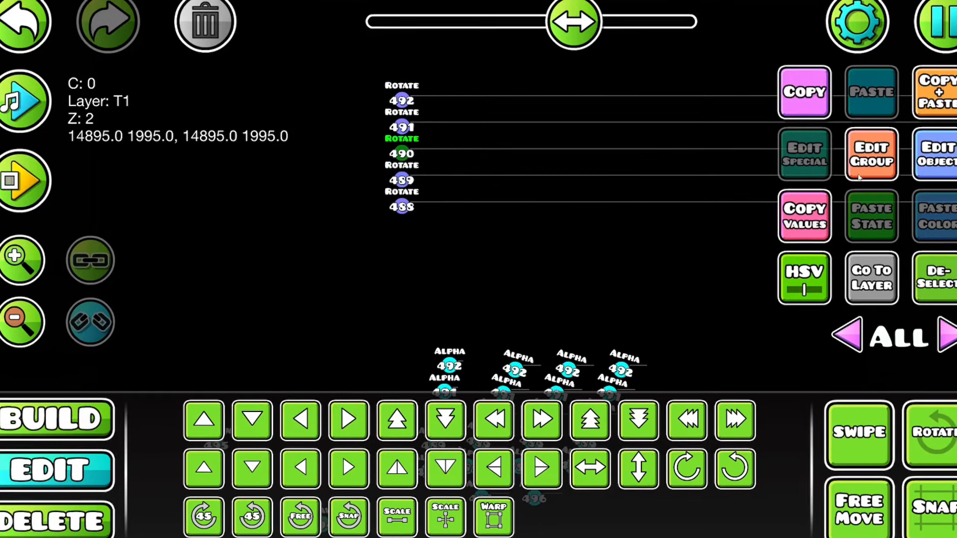